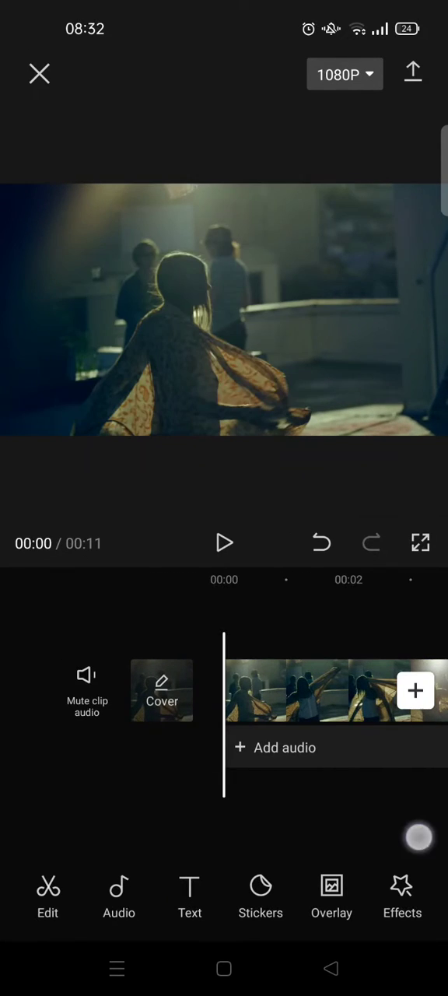
Reach the Trending tab of the video effects gallery for the clip.
{"action": "left_click", "coordinate": [401, 895]}
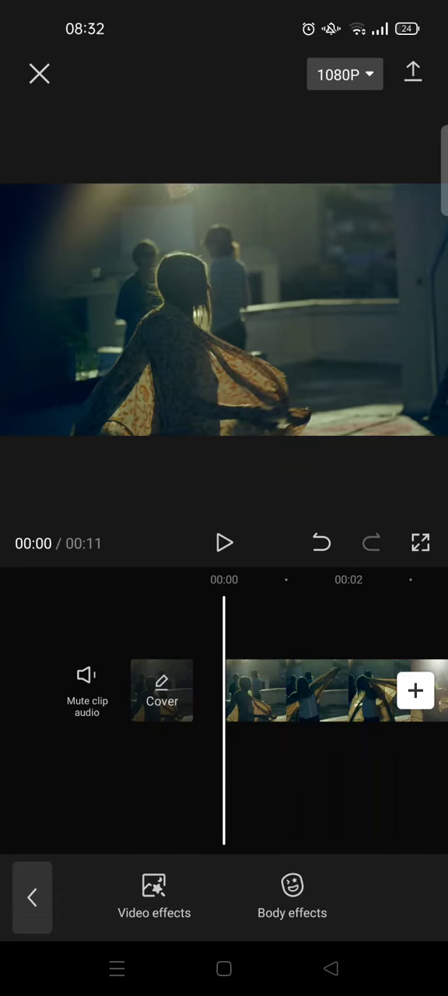
{"action": "left_click", "coordinate": [154, 895]}
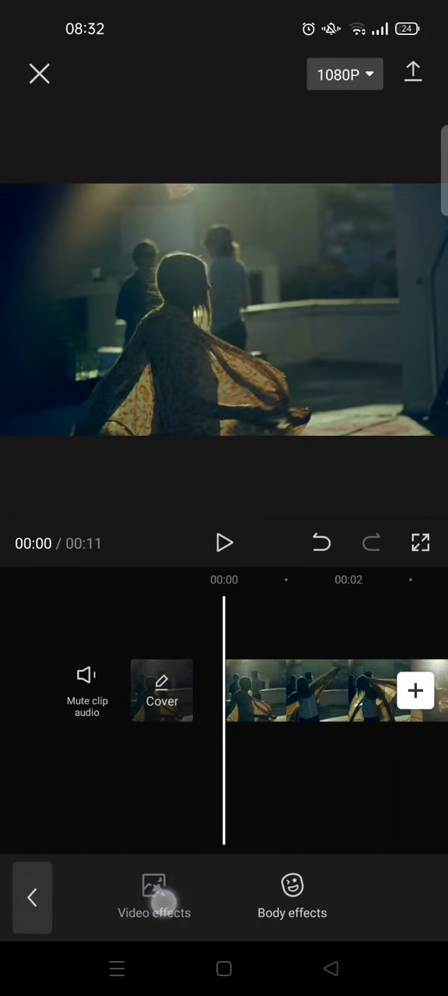
{"action": "left_click", "coordinate": [153, 899]}
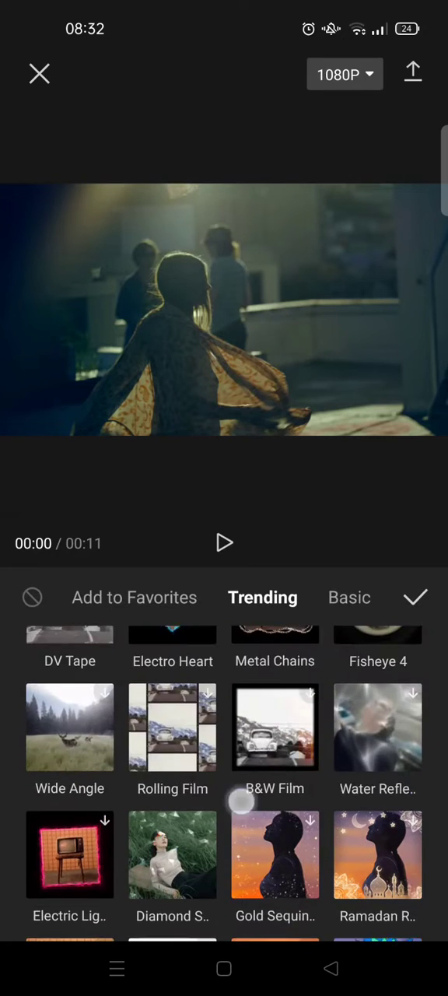
Apply the Retro Burst effect from the Trending list and pause its preview.
{"action": "scroll", "scroll_direction": "down", "scroll_amount": 3}
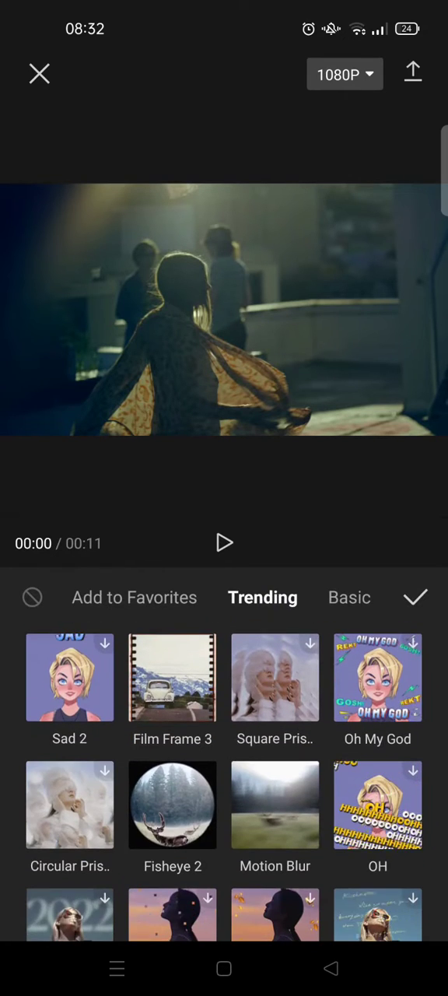
{"action": "scroll", "scroll_direction": "down", "scroll_amount": 3}
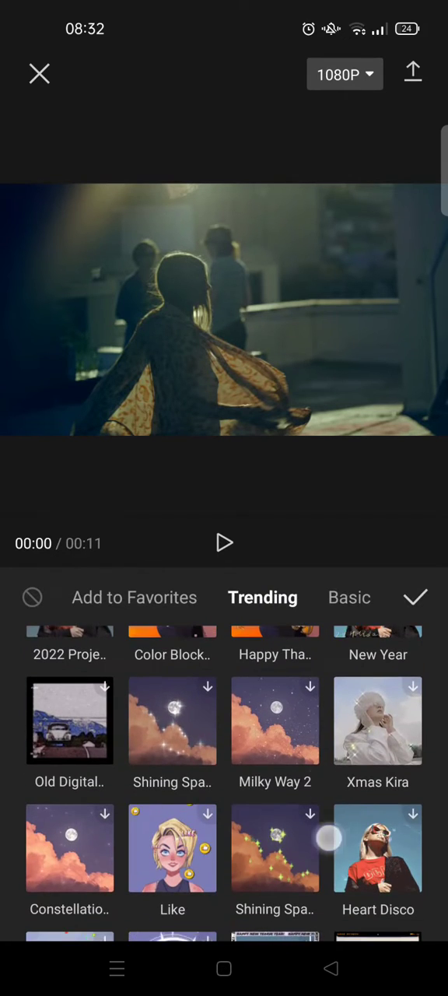
{"action": "scroll", "scroll_direction": "down", "scroll_amount": 3}
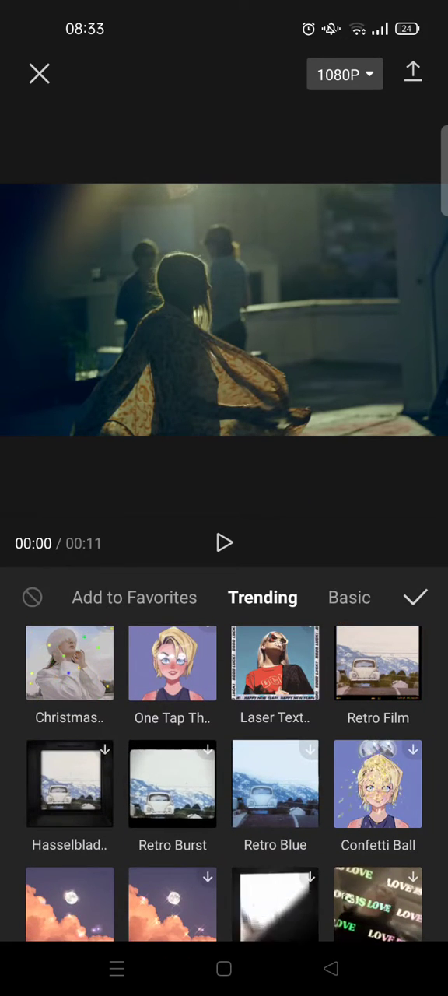
{"action": "left_click", "coordinate": [173, 784]}
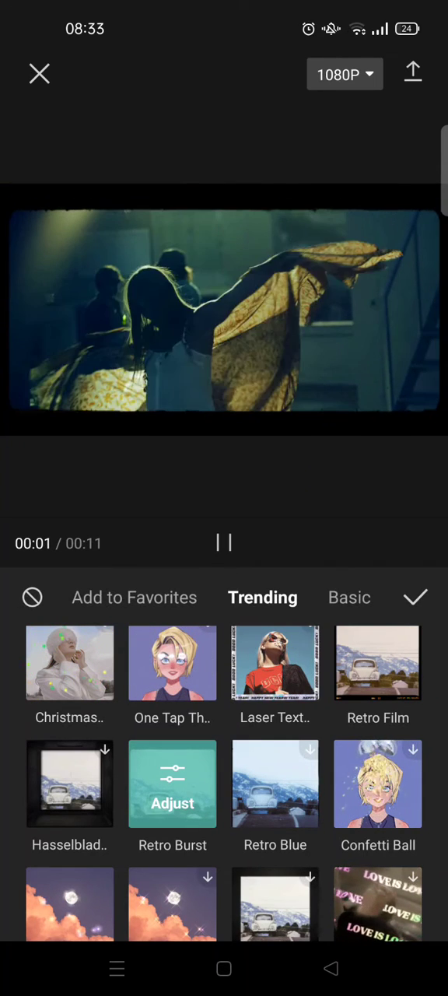
{"action": "left_click", "coordinate": [224, 541]}
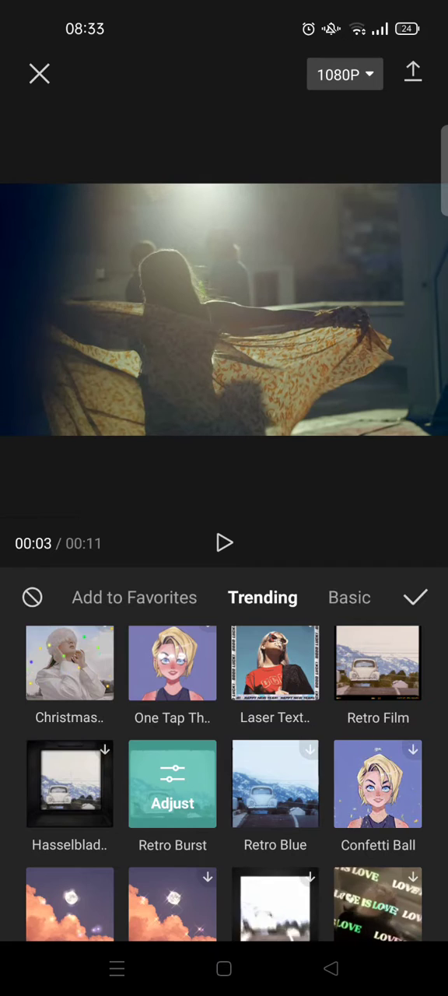
Add DV Tape as a second effect track alongside Retro Burst.
{"action": "scroll", "scroll_direction": "up", "scroll_amount": 3}
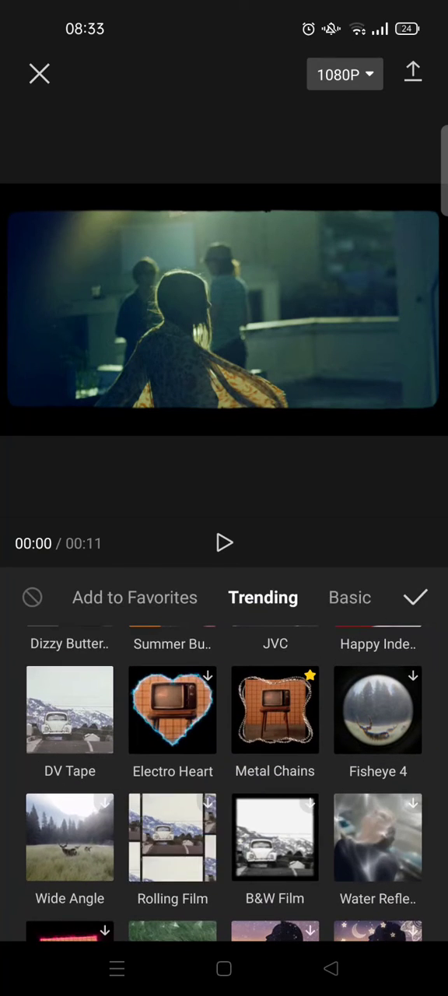
{"action": "left_click", "coordinate": [69, 710]}
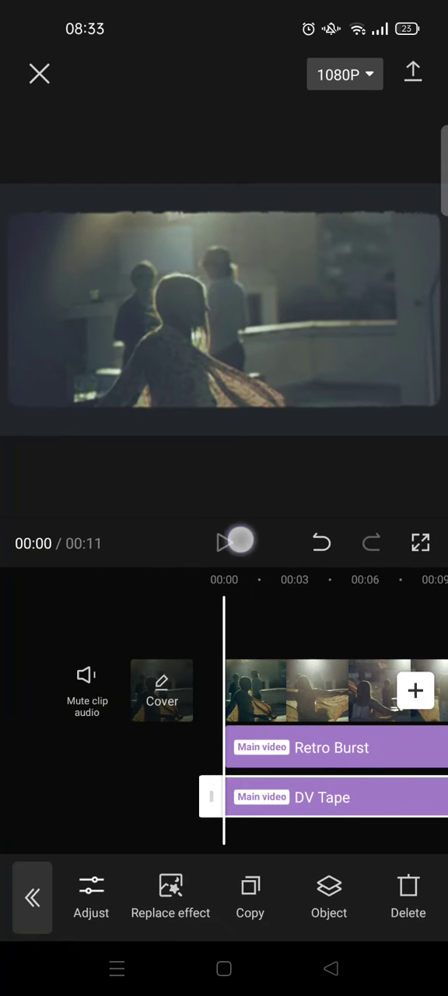
Play the clip back with Retro Burst and DV Tape layered together.
{"action": "left_click", "coordinate": [236, 542]}
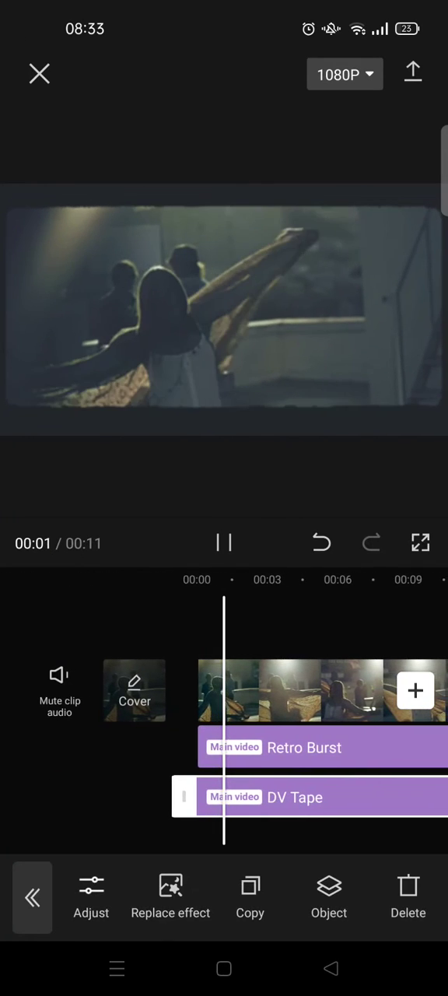